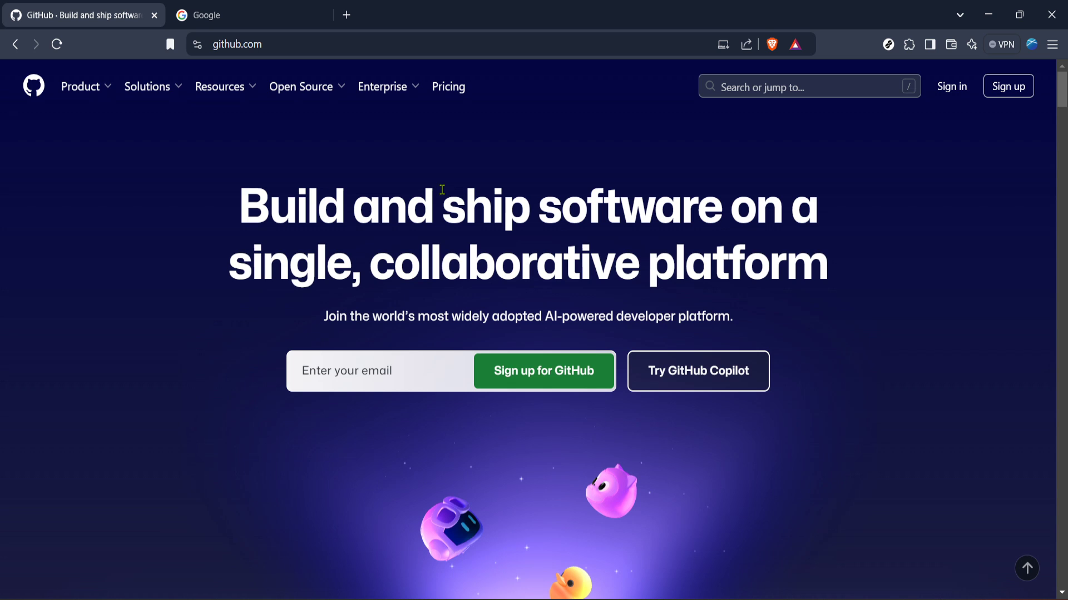
mouse_move(314, 108)
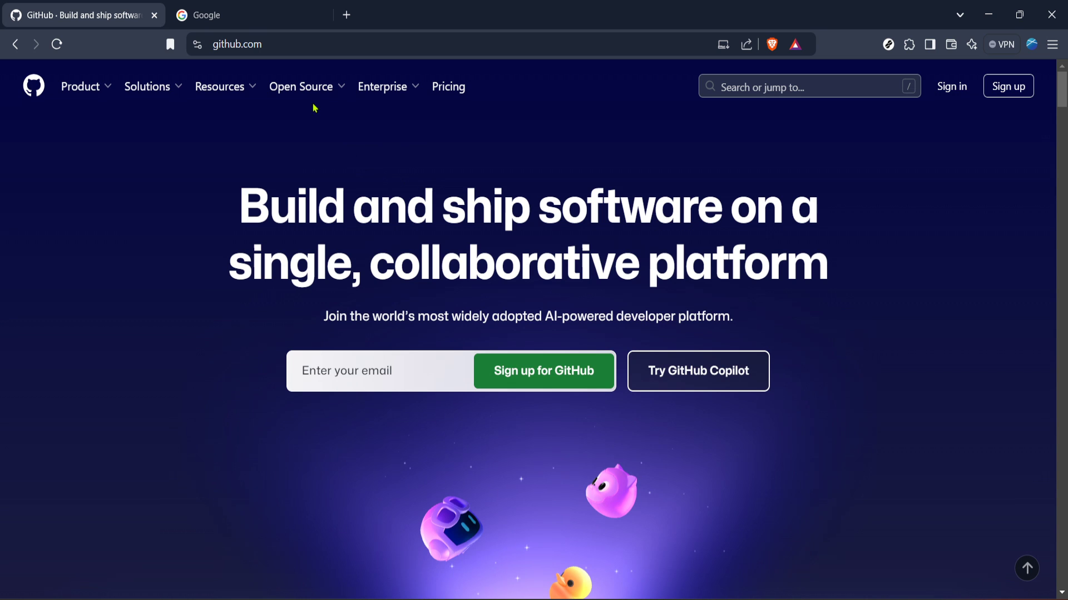
- Switch from the GitHub homepage tab to the Google search tab
left_click(250, 15)
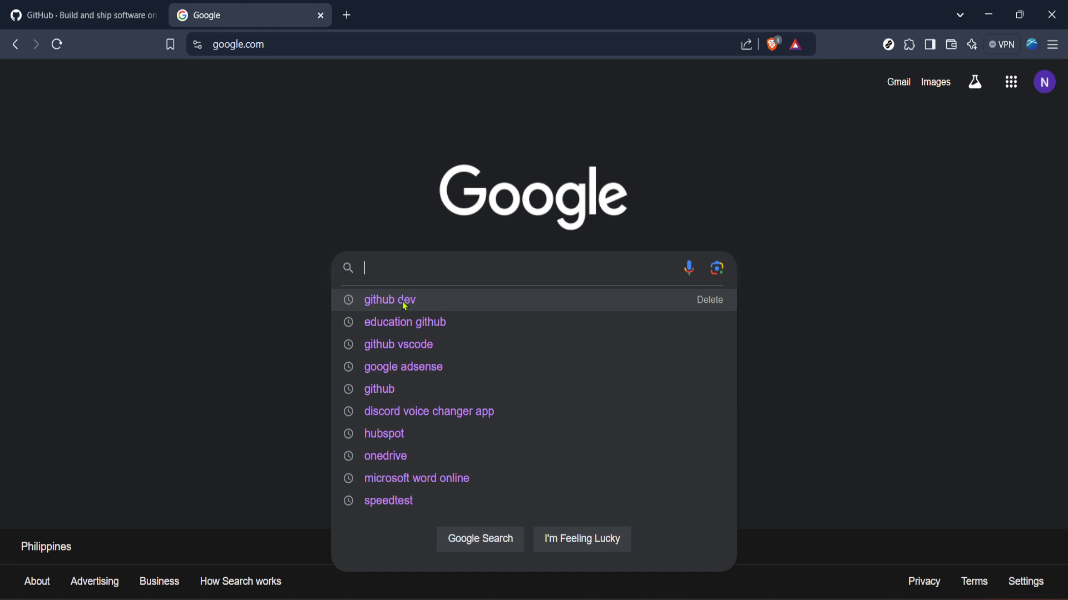
- Search 'education github' and open the 'GitHub Education · GitHub' result
left_click(405, 321)
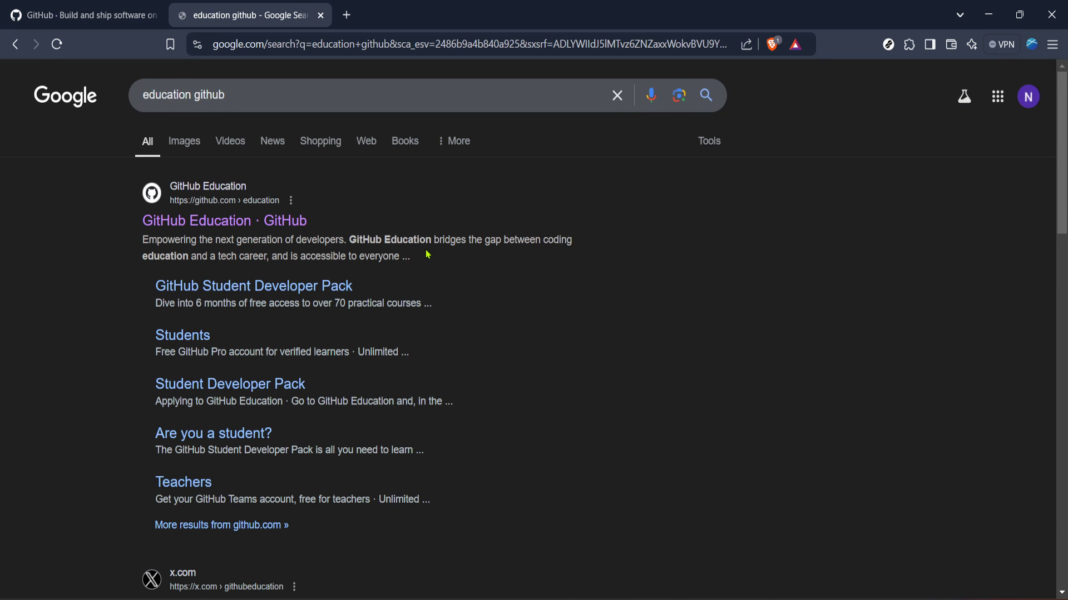
scroll("down", 3)
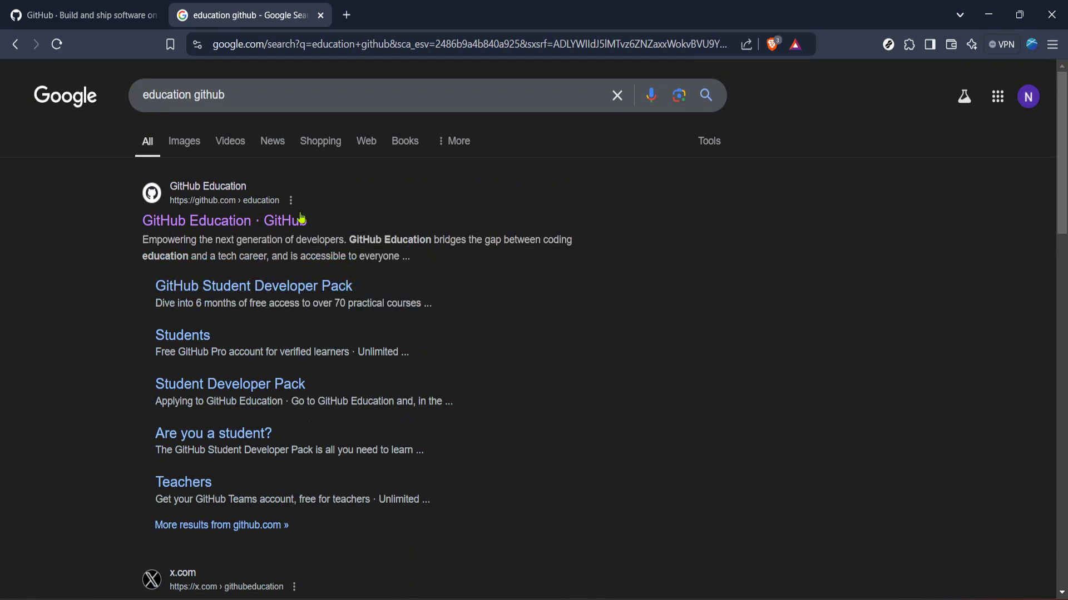
left_click(223, 221)
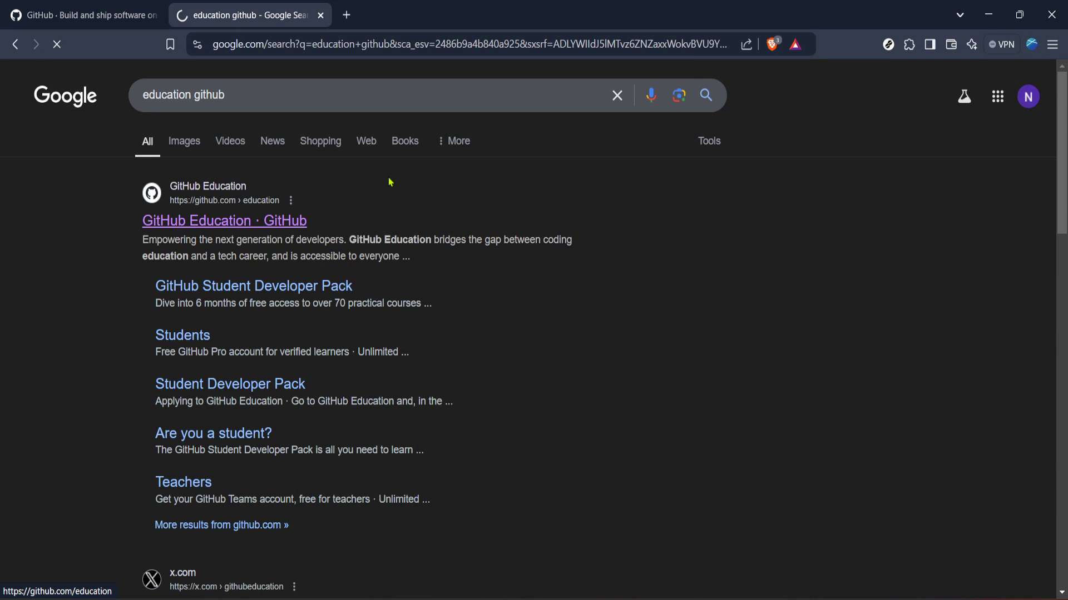
- On github.com/education, start joining via 'Join GitHub Education'
left_click(223, 220)
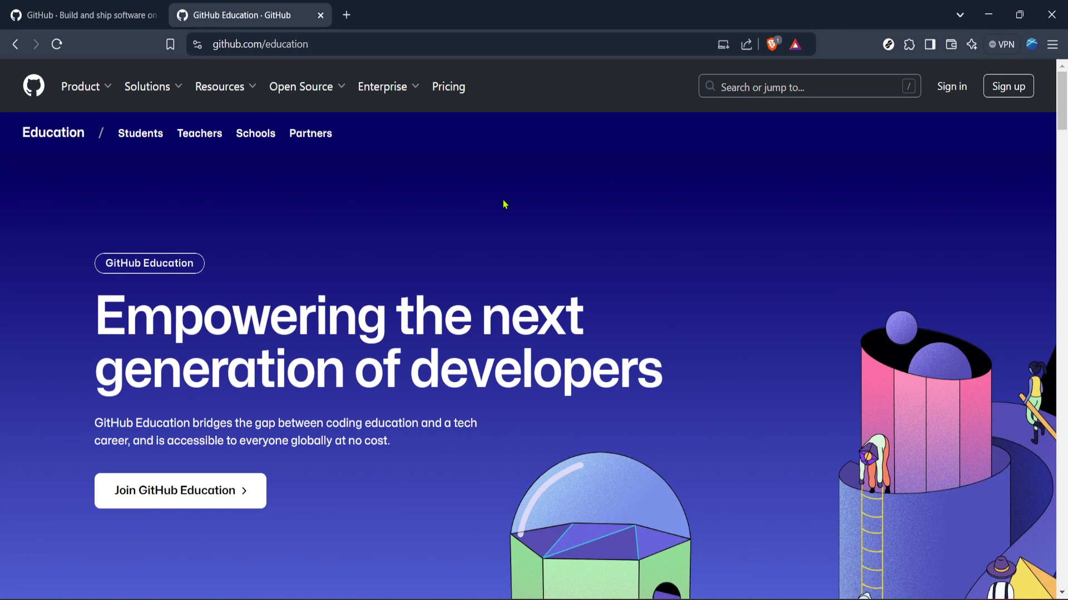
scroll("down", 3)
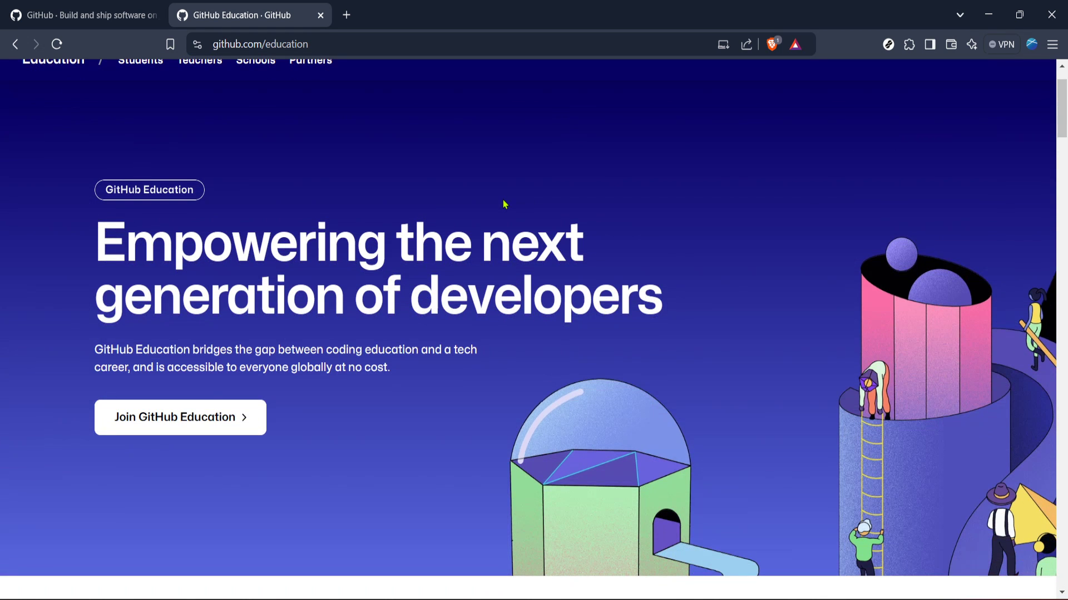
mouse_move(515, 277)
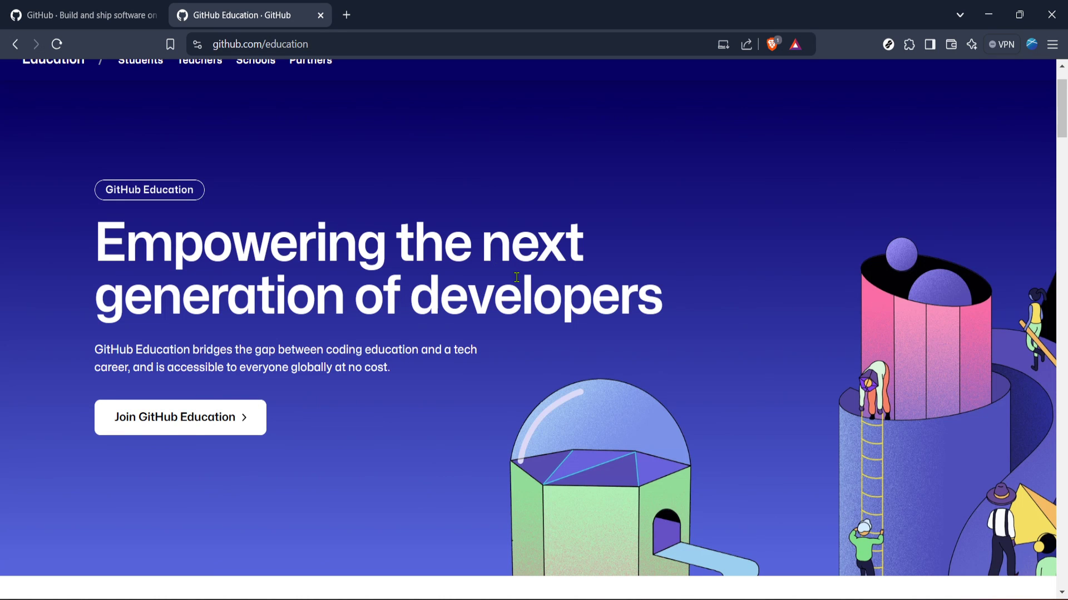
mouse_move(284, 407)
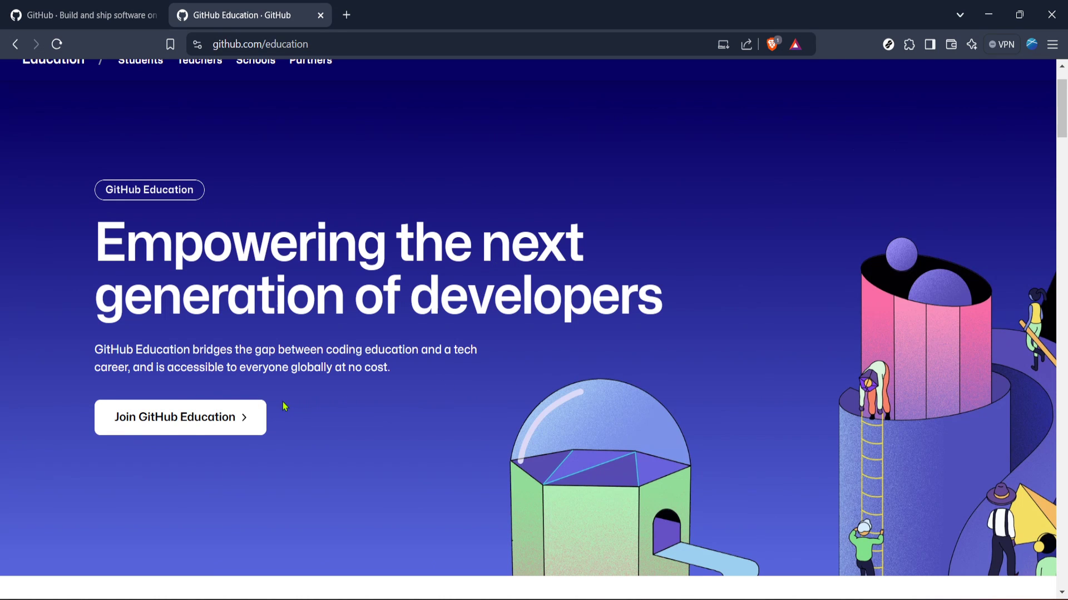
left_click(175, 417)
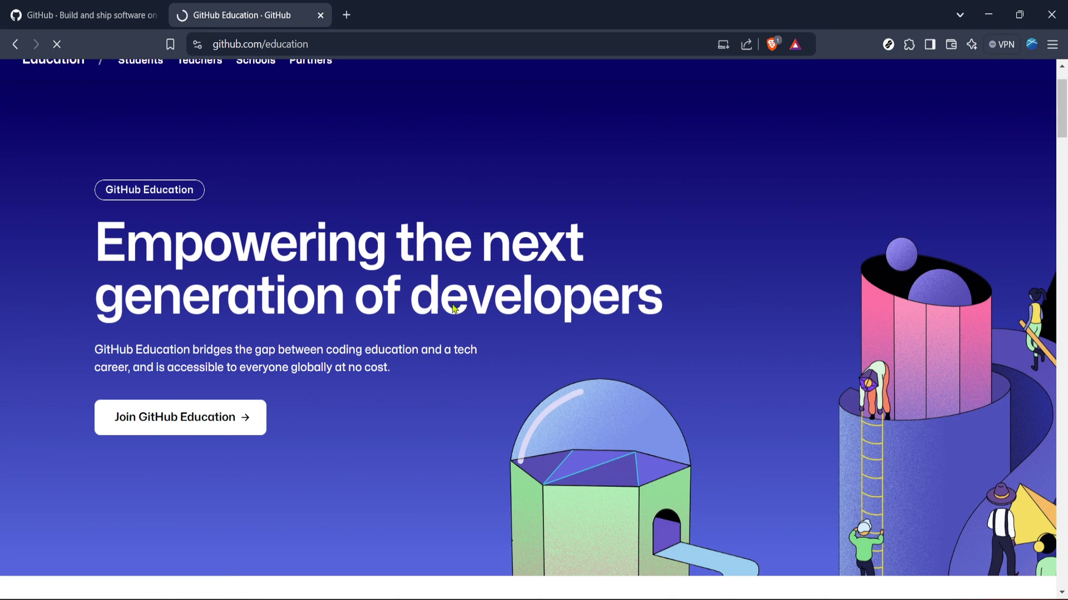
- Sign in as 'nanzgit8' to continue to GitHub Education
left_click(180, 417)
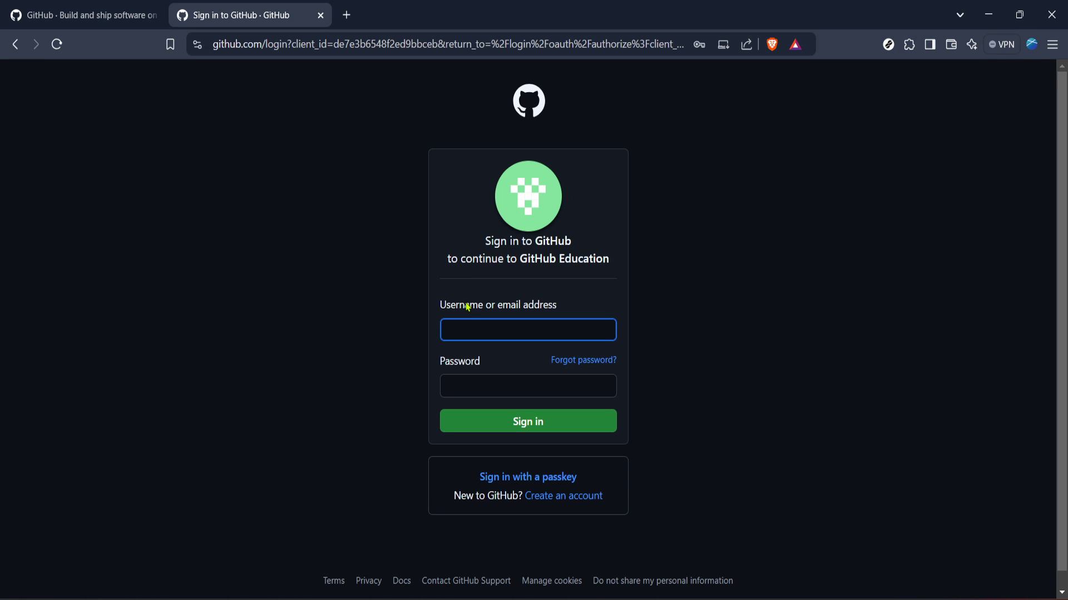
type("nanzgit8")
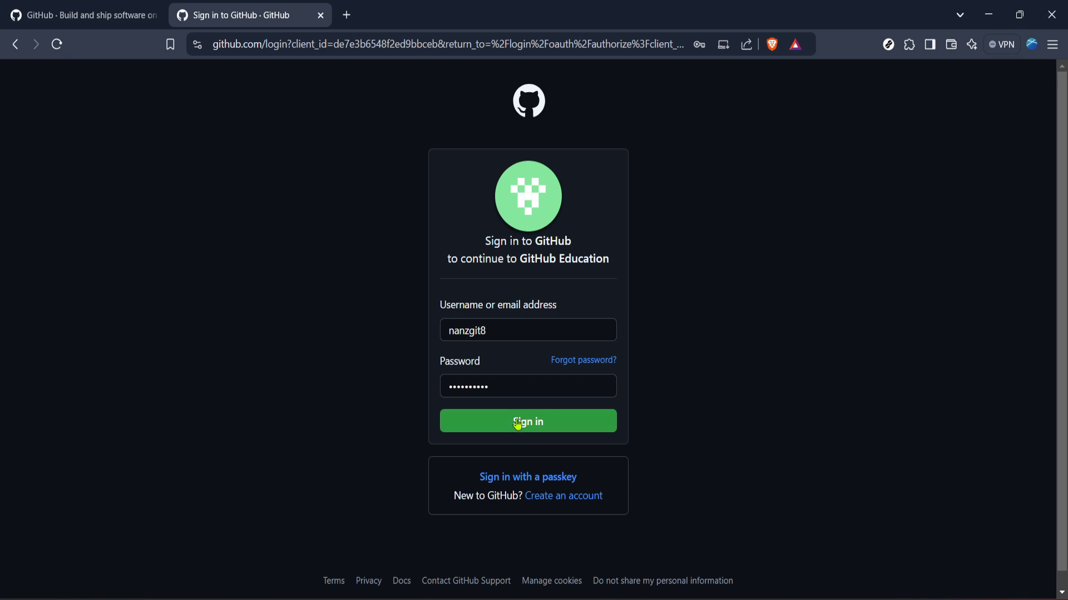
left_click(527, 421)
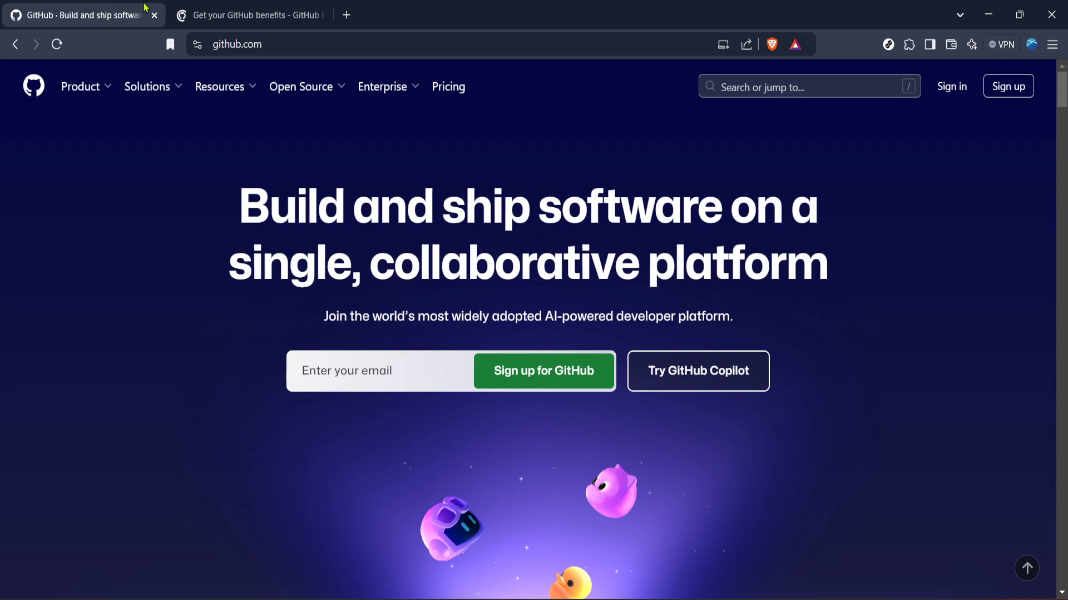
- Show the 'Get your GitHub benefits' page with Student selected, down to the school-name field
left_click(249, 15)
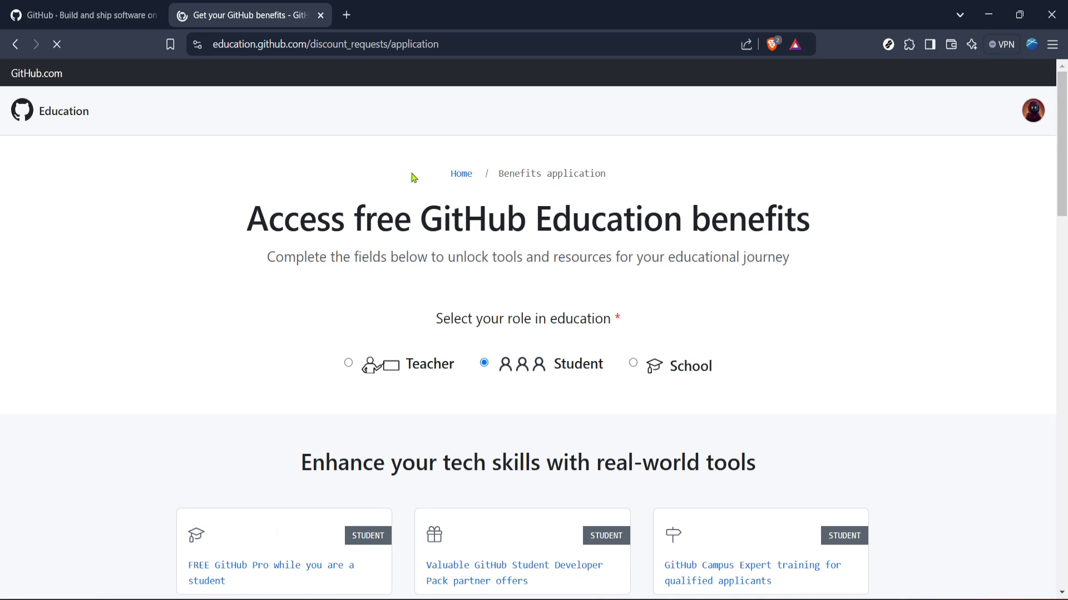
scroll("down", 3)
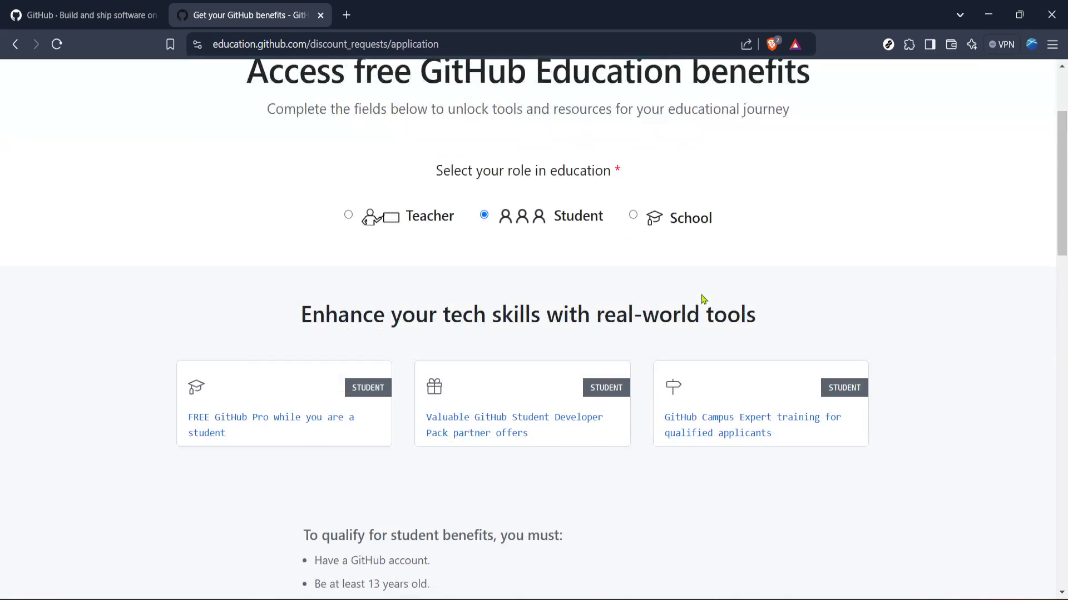
scroll("down", 3)
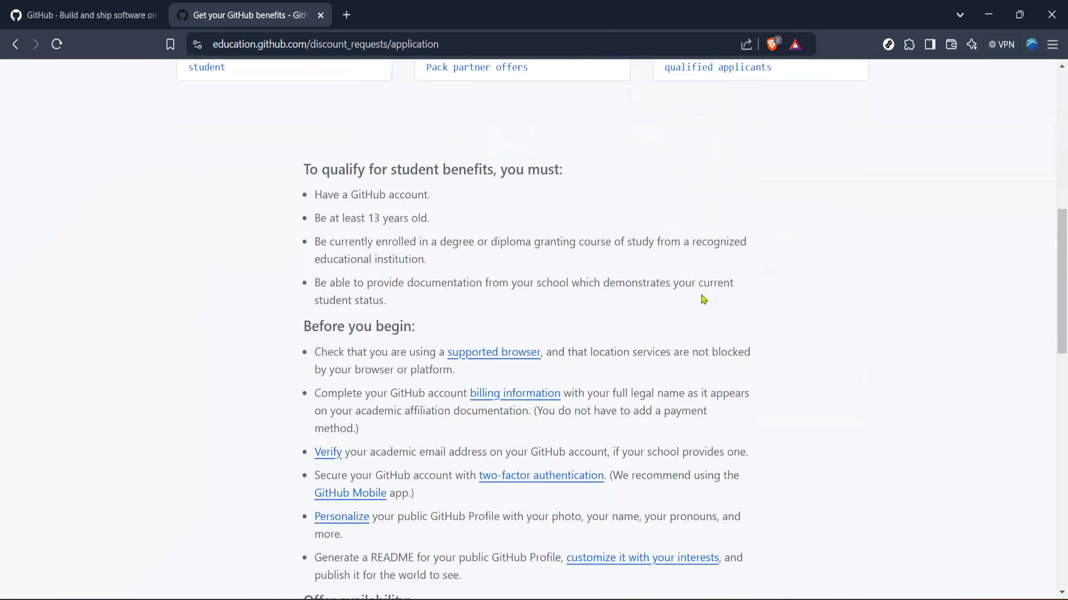
scroll("down", 3)
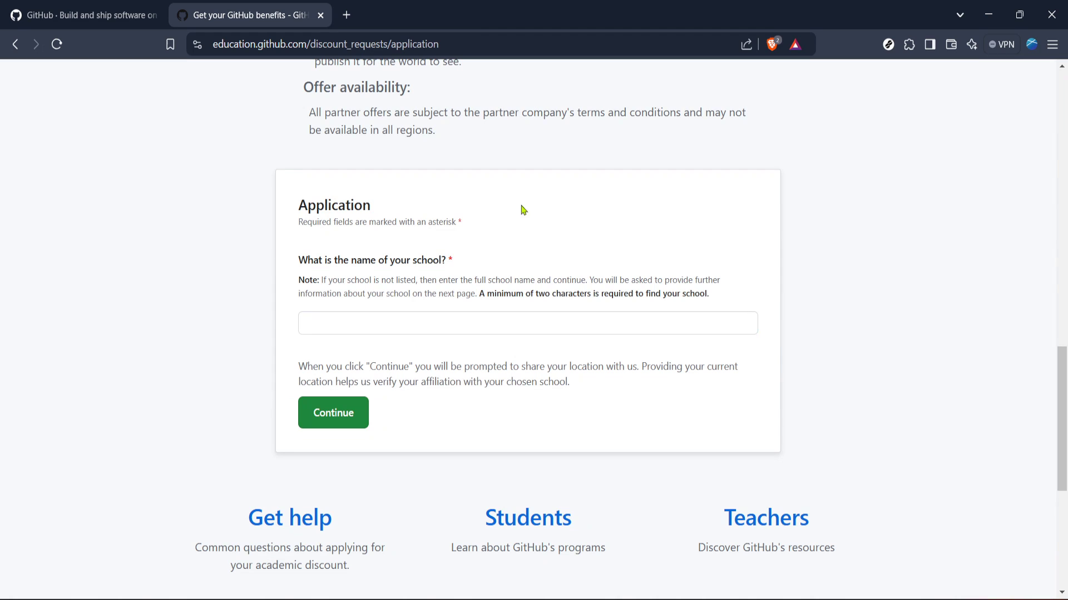
mouse_move(565, 238)
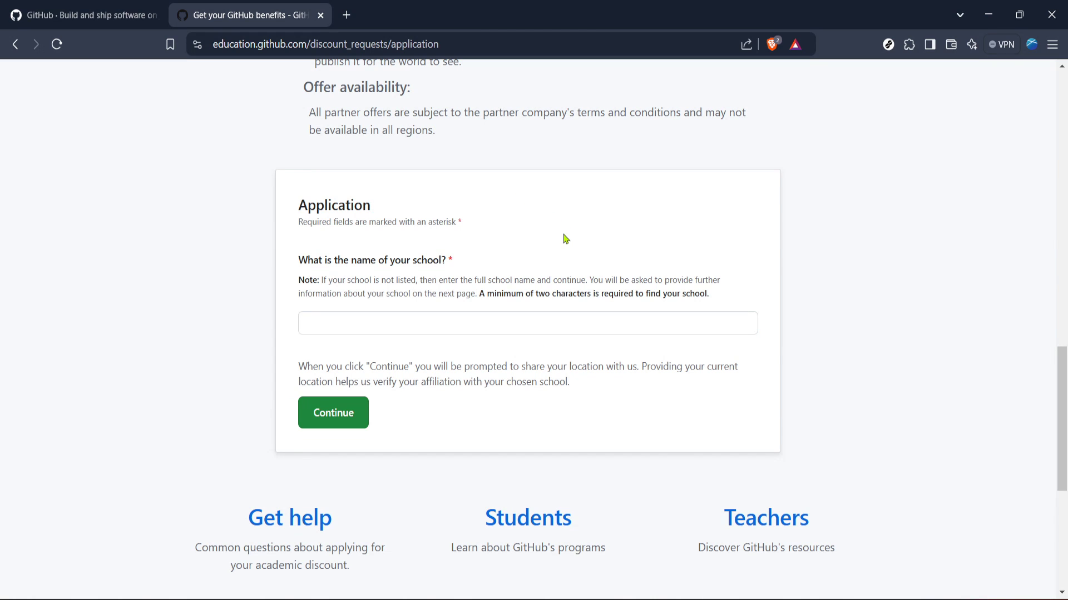